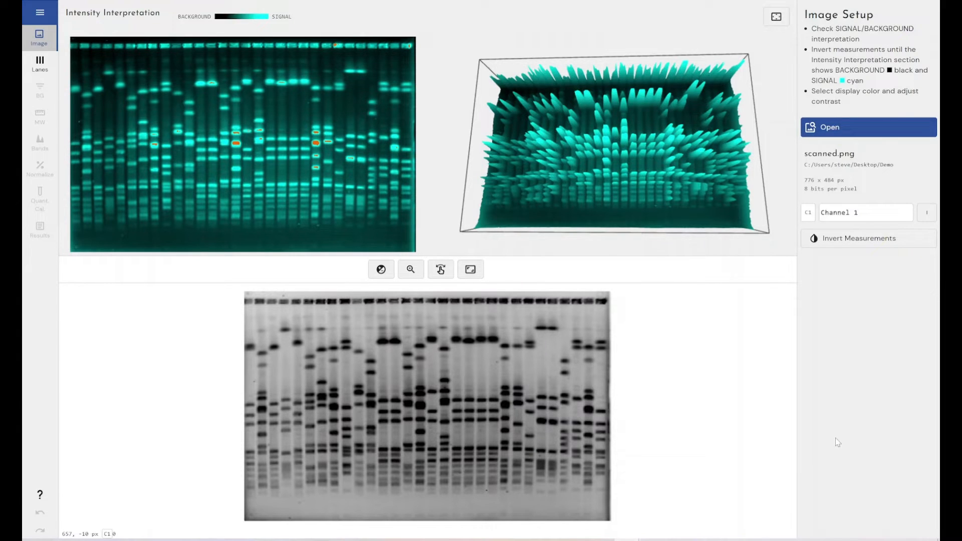
mouse_move(28, 228)
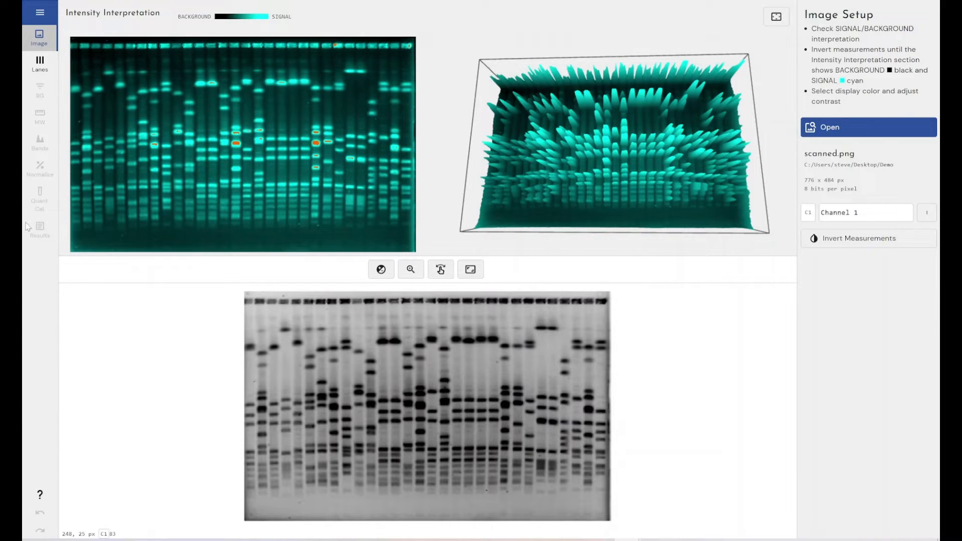
mouse_move(39, 196)
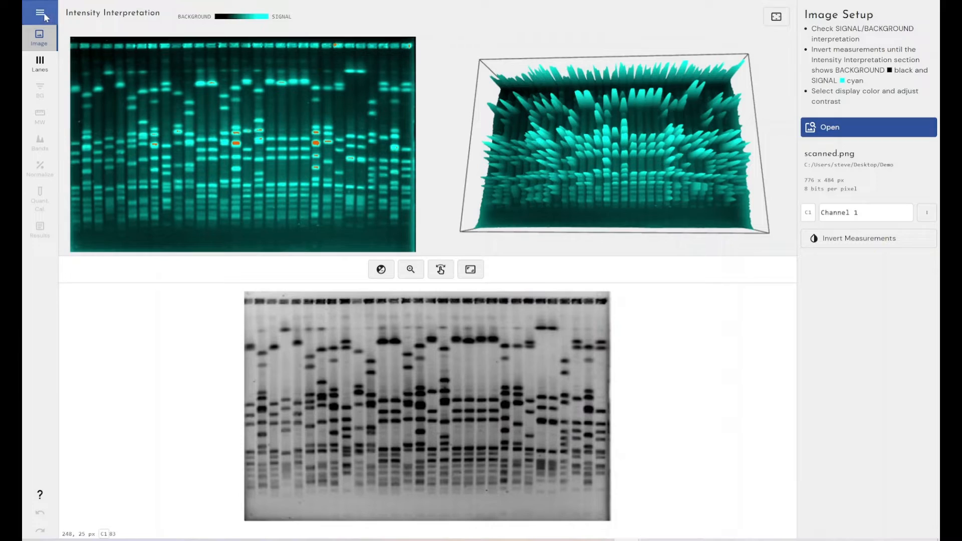
Show the main menu of file and protocol commands over the scanned.png image setup.
left_click(41, 16)
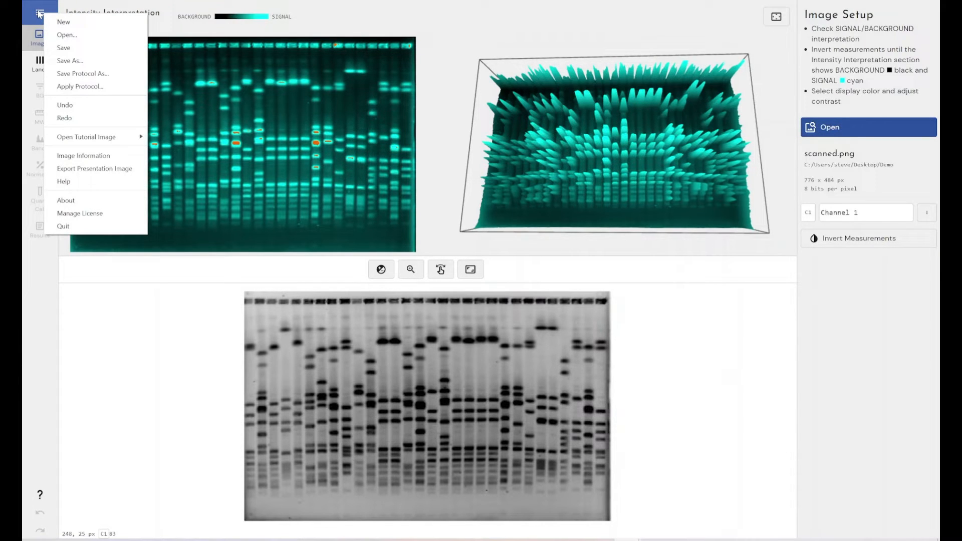
mouse_move(63, 47)
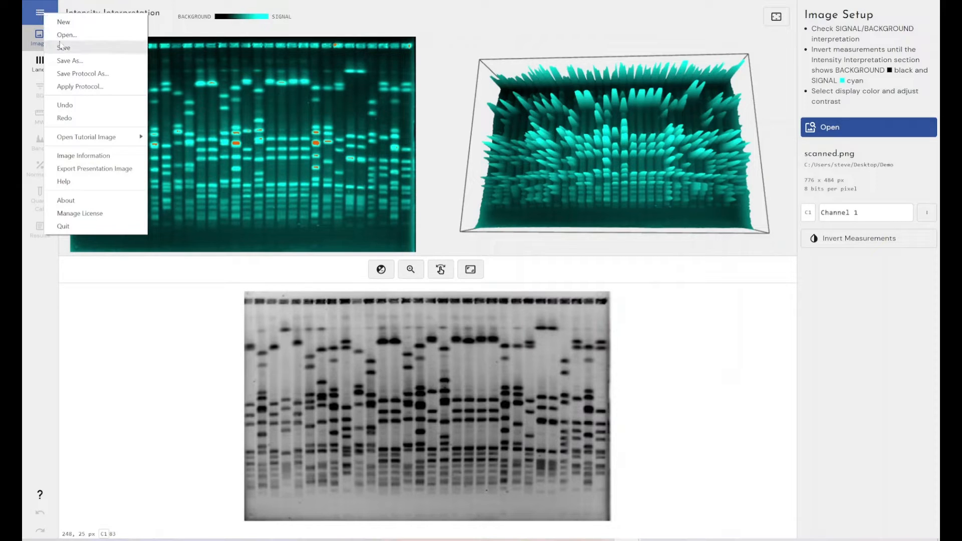
Apply scanned.png.1dp-protocol from the Demo folder and view the resulting band and lane tables.
left_click(39, 12)
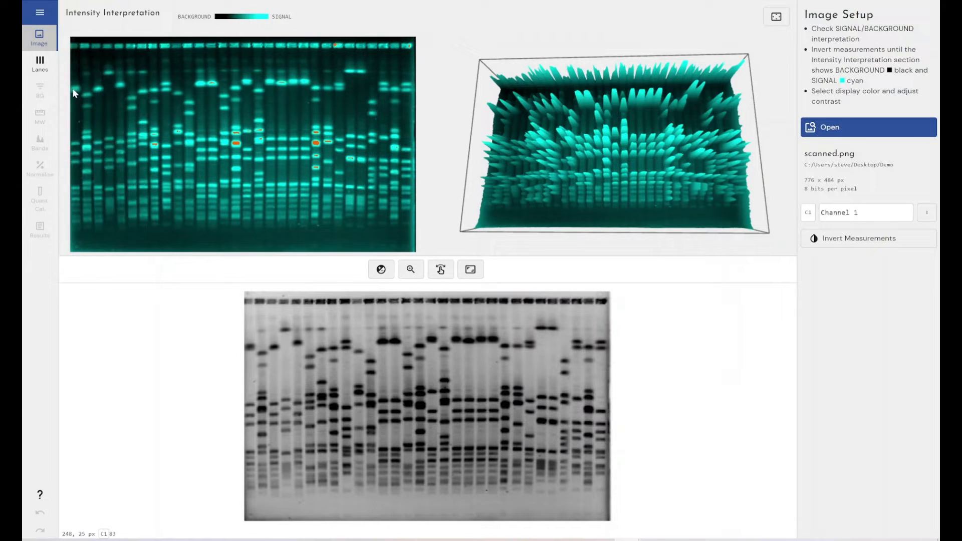
left_click(830, 128)
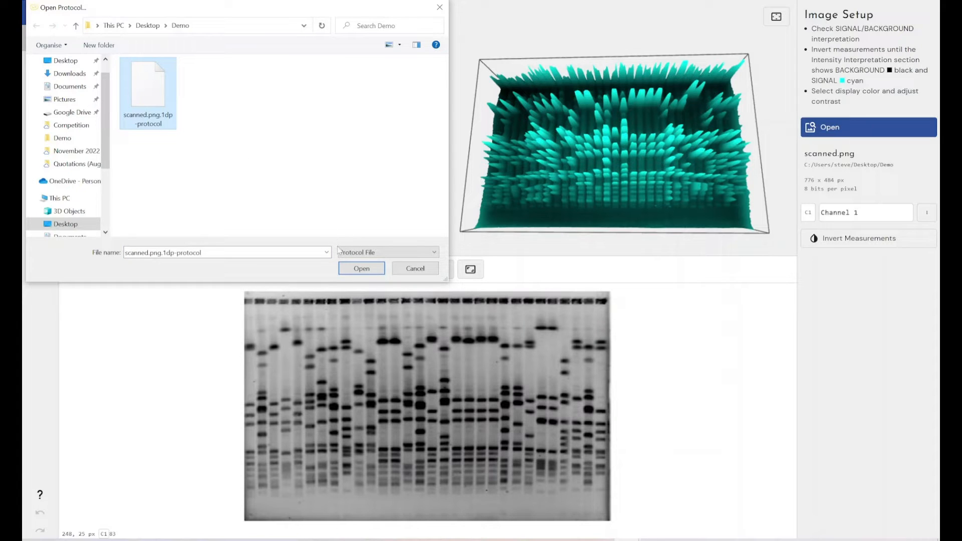
left_click(361, 269)
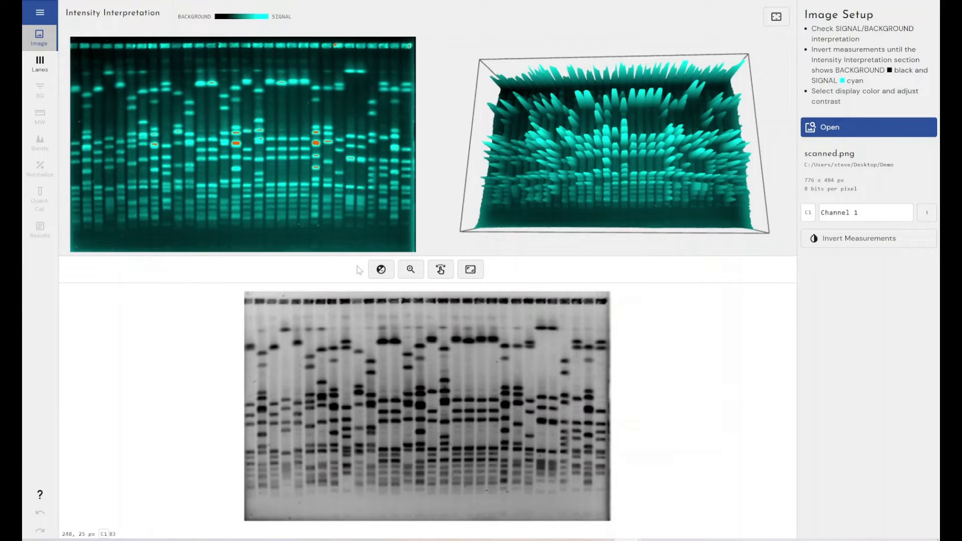
left_click(40, 231)
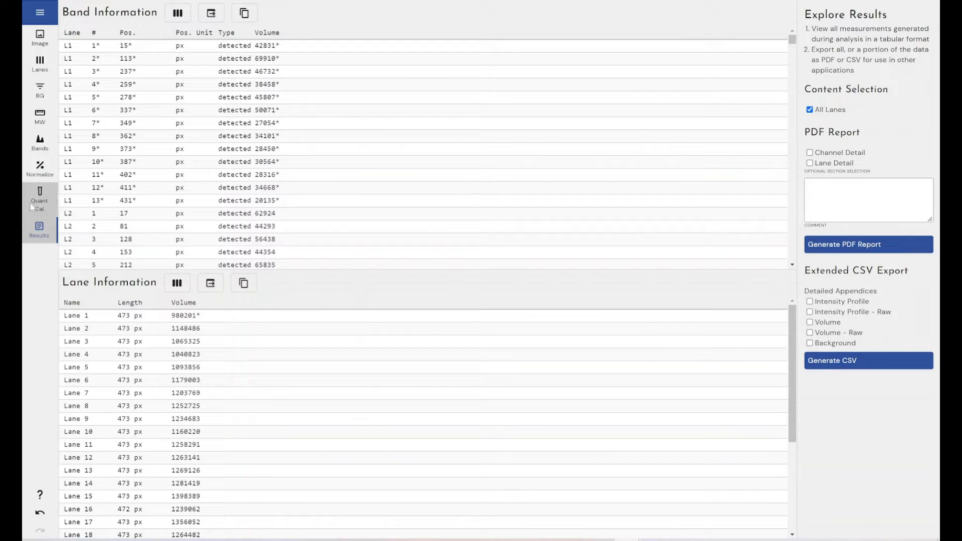
mouse_move(39, 196)
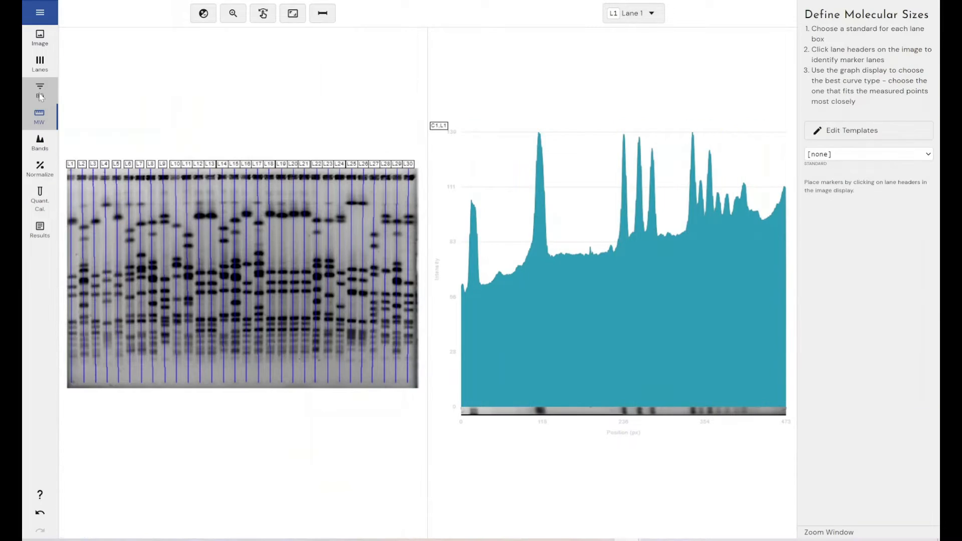
left_click(39, 91)
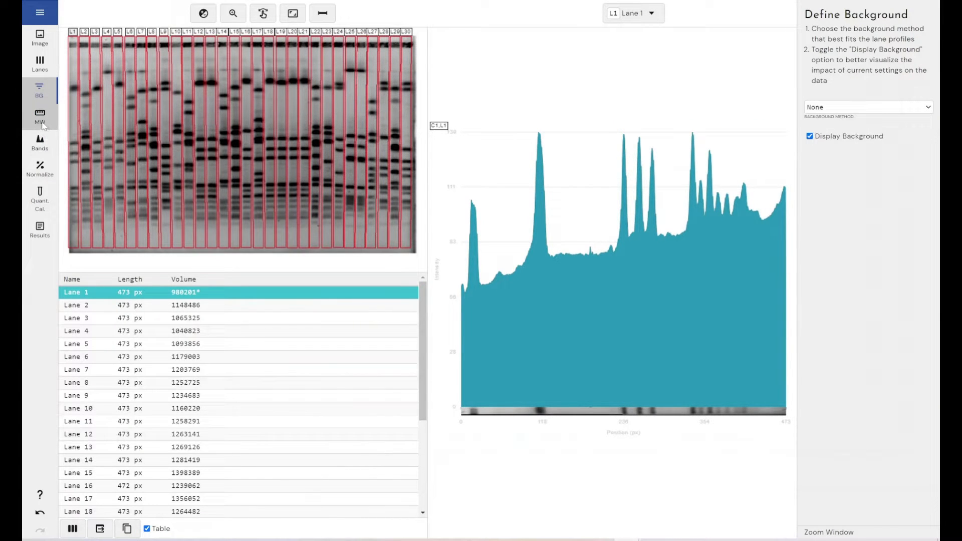
left_click(39, 142)
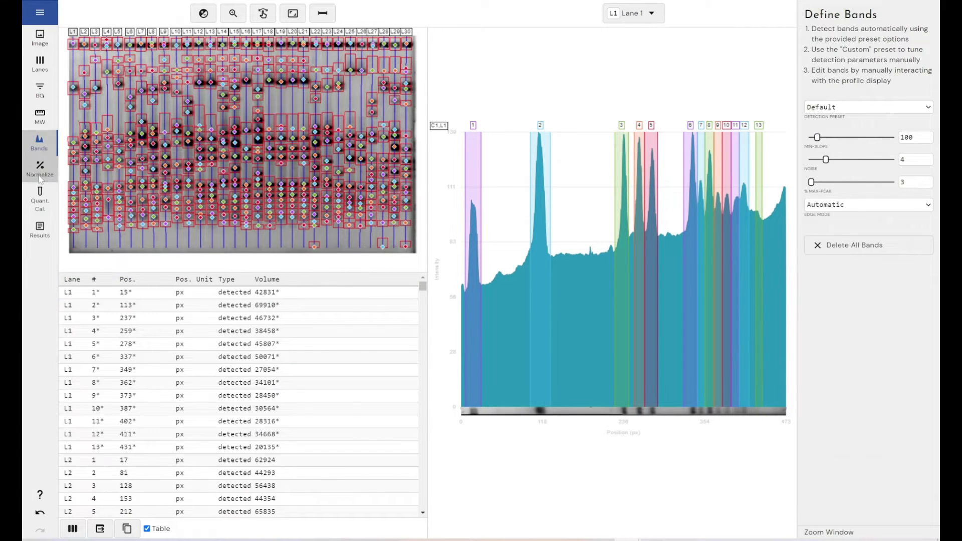
left_click(39, 65)
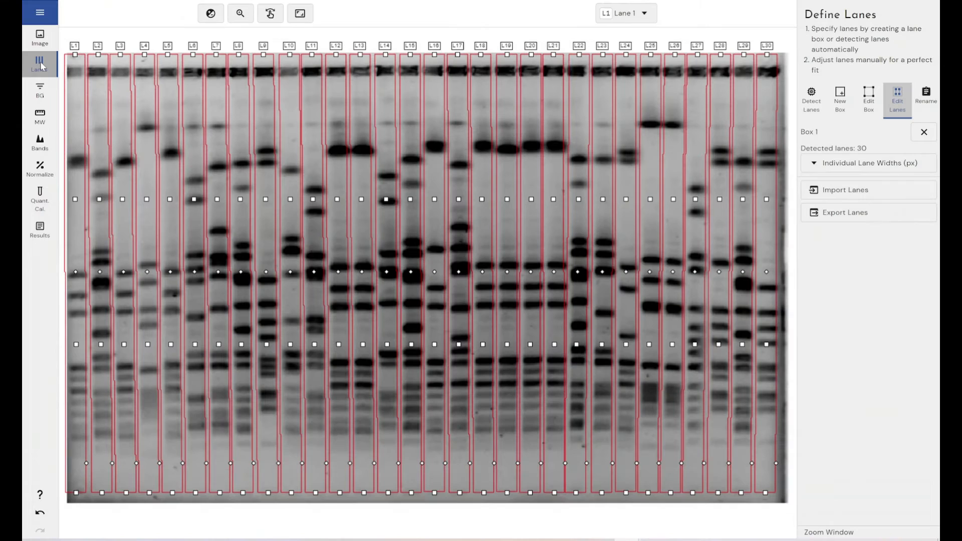
left_click(39, 231)
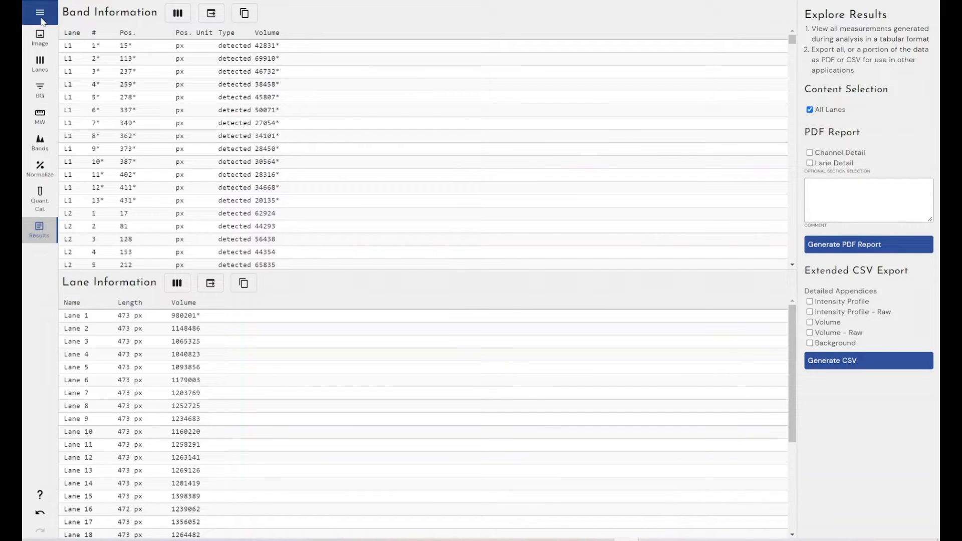
left_click(40, 12)
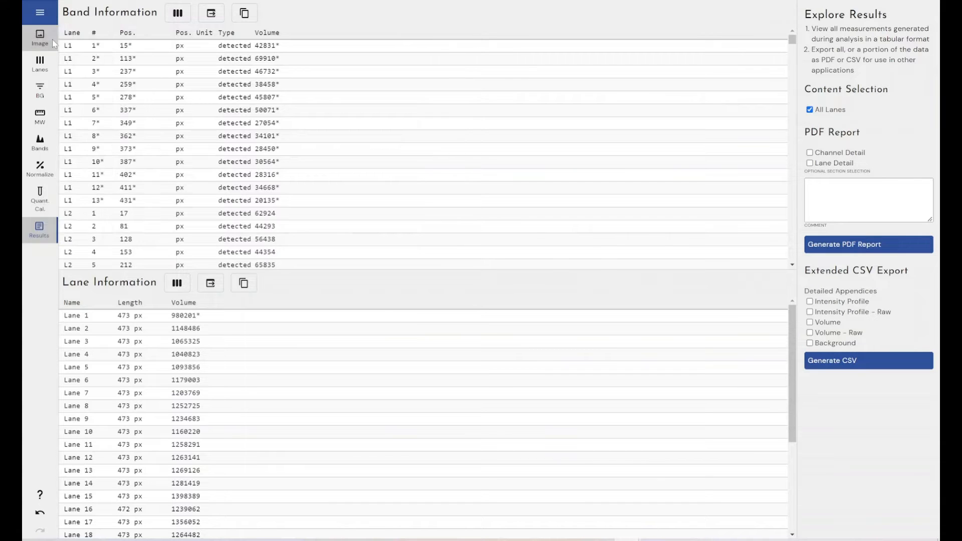
Reopen scanned.png from the Demo folder to start a fresh analysis.
left_click(39, 38)
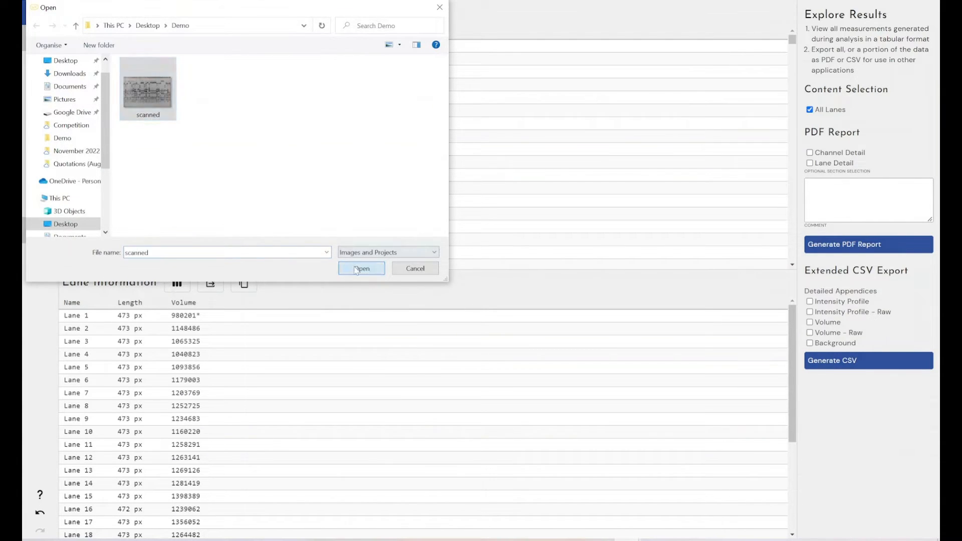
left_click(362, 269)
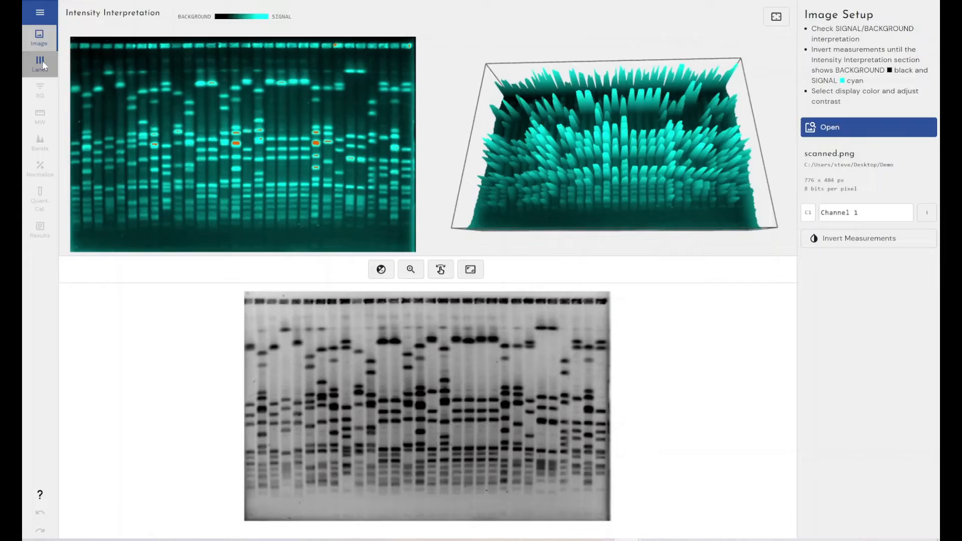
Auto-detect the lanes, subtract background with the Profile Min. method, and reach molecular size definition.
left_click(39, 65)
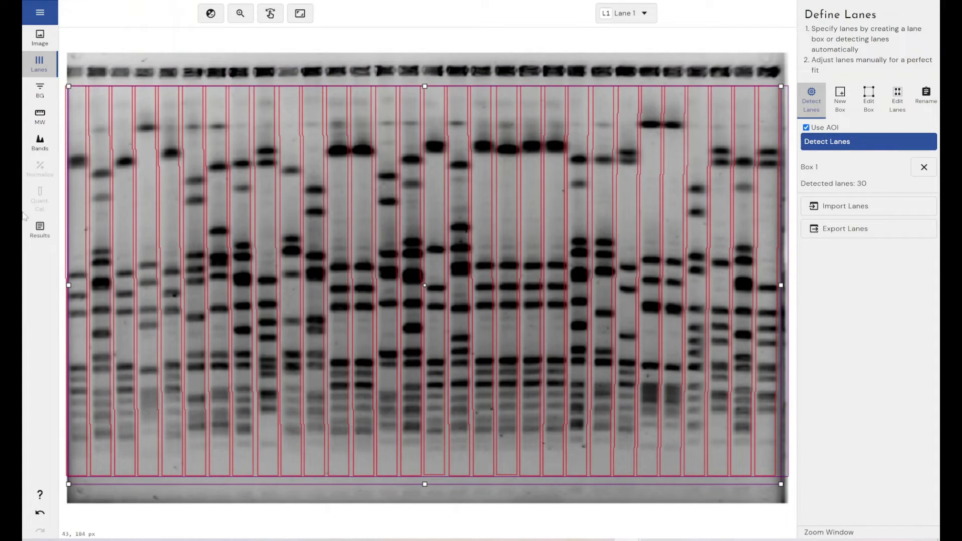
mouse_move(39, 93)
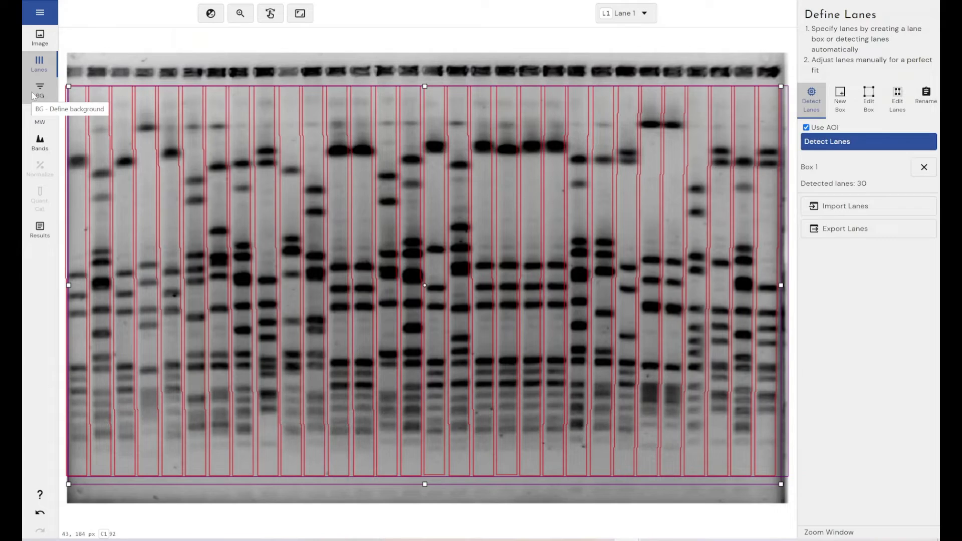
left_click(39, 92)
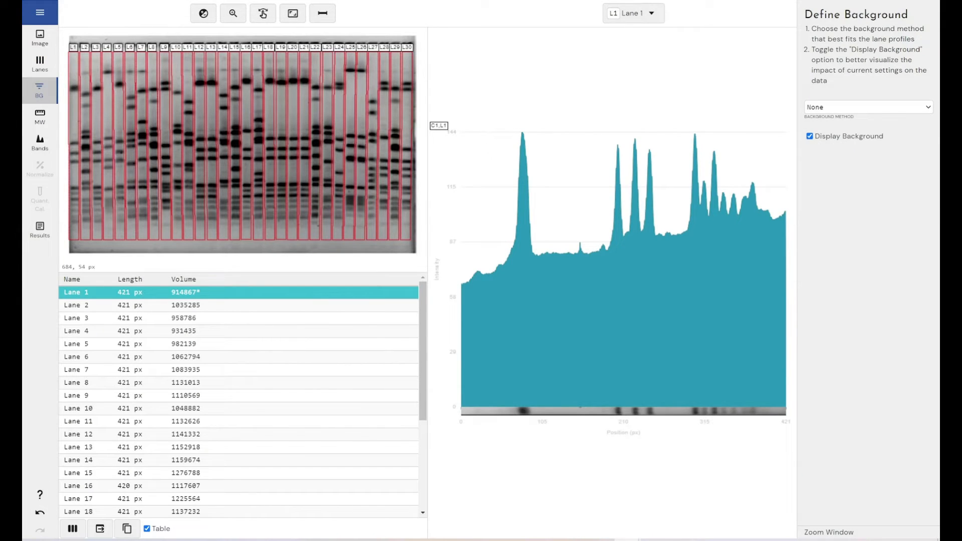
left_click(866, 107)
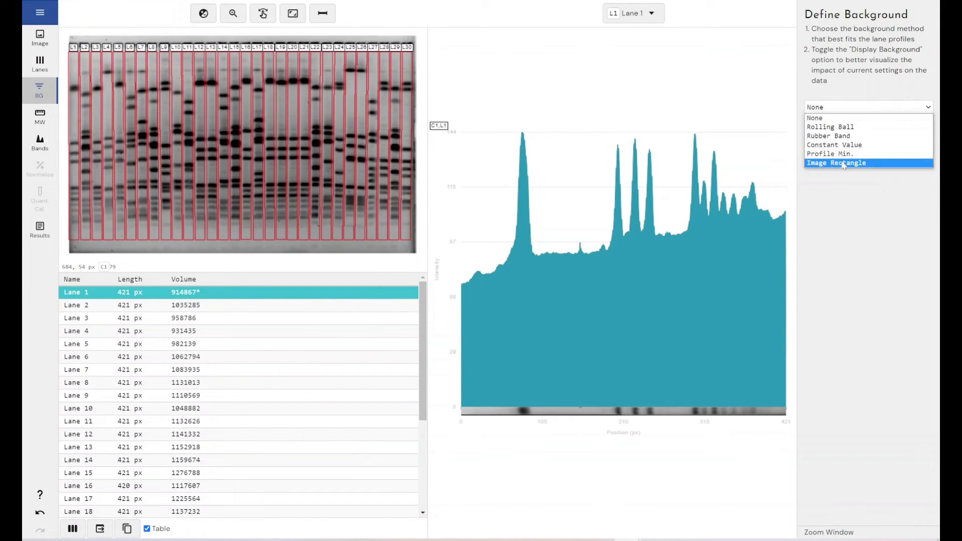
left_click(829, 153)
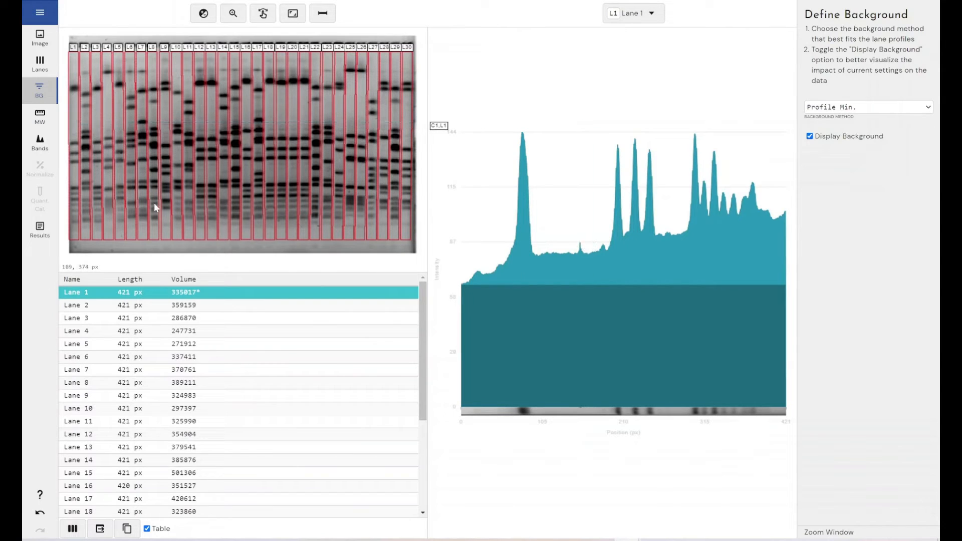
left_click(39, 116)
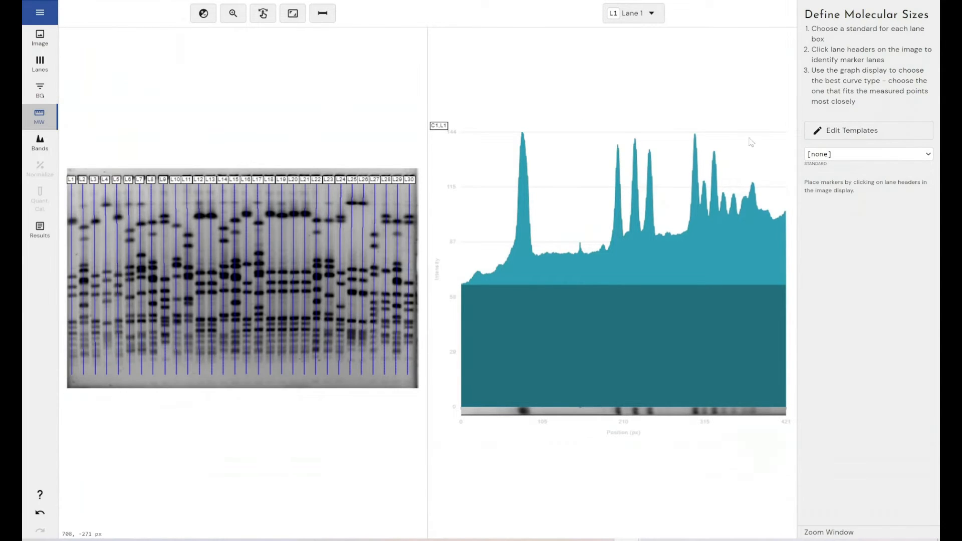
Set Bio-Rad Precision Plus markers on lanes L1 and L30 with a Cubic Spline calibration curve.
left_click(865, 154)
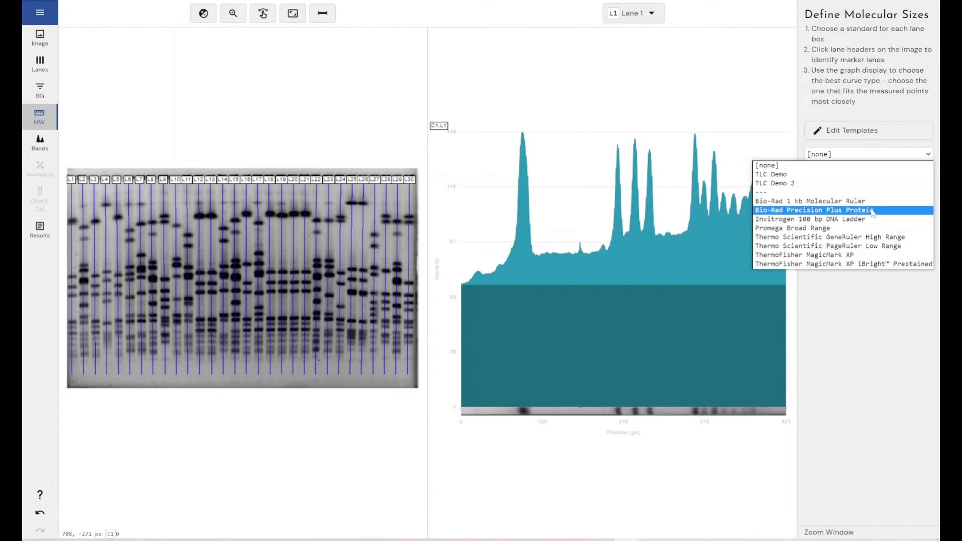
left_click(816, 209)
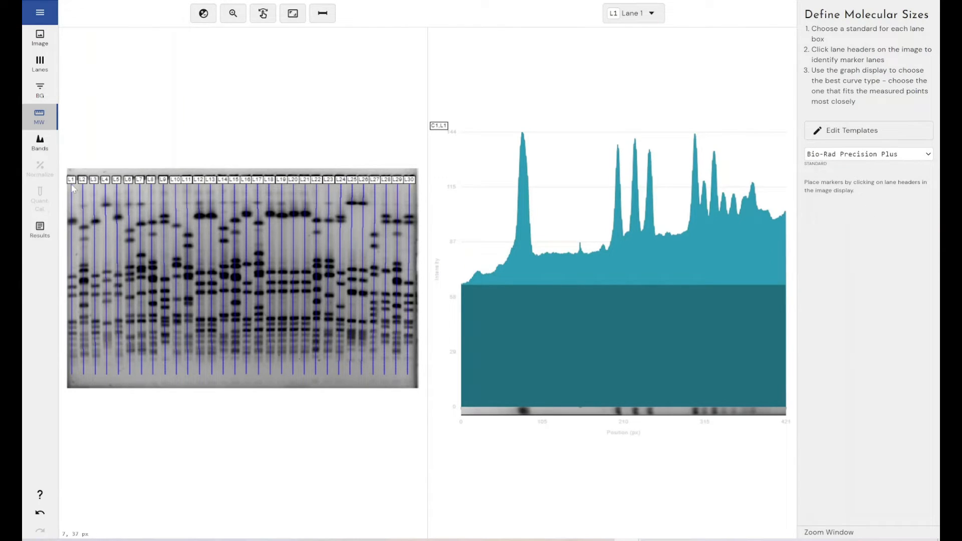
left_click(70, 179)
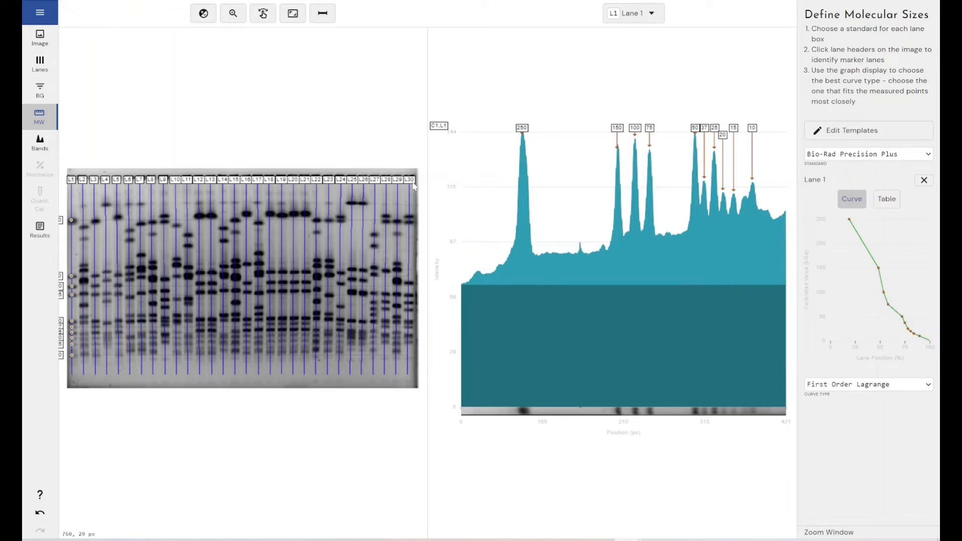
left_click(408, 179)
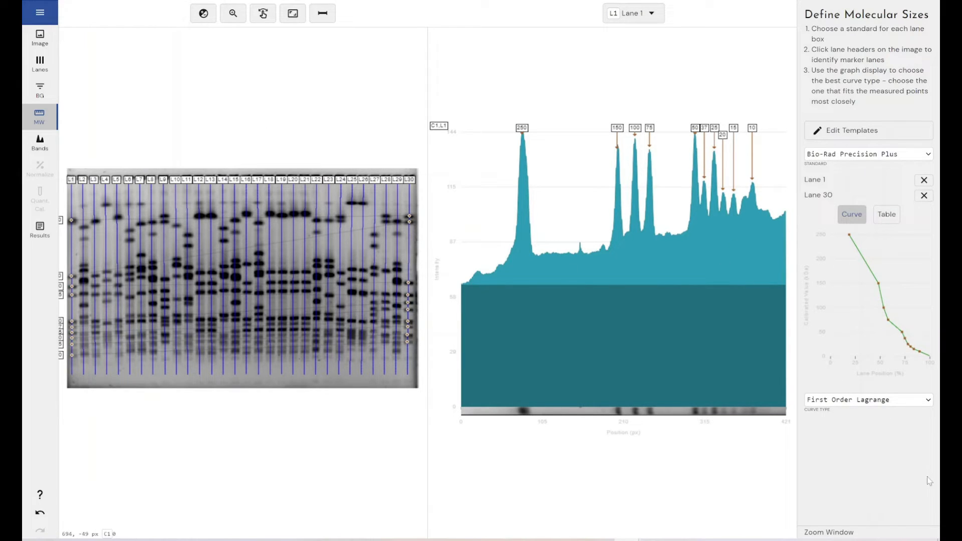
left_click(867, 400)
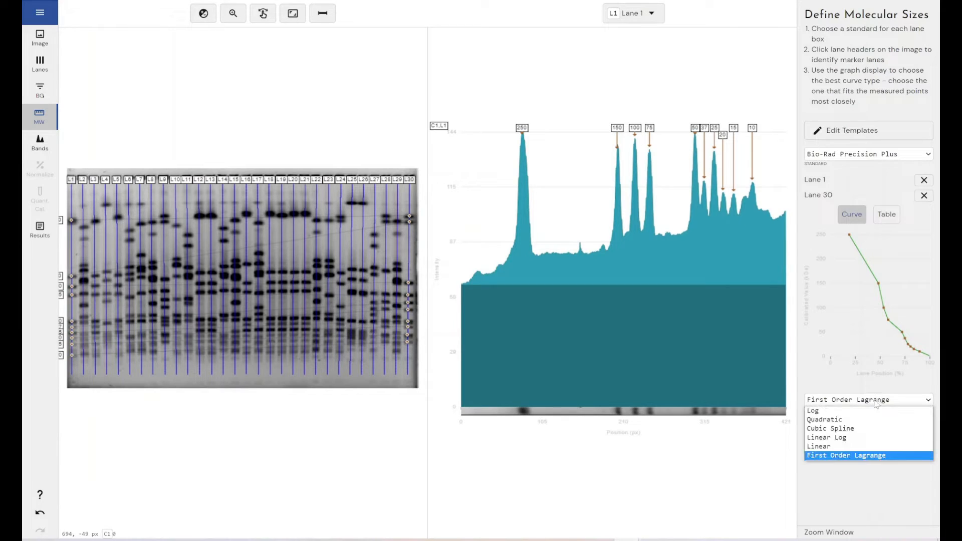
left_click(830, 427)
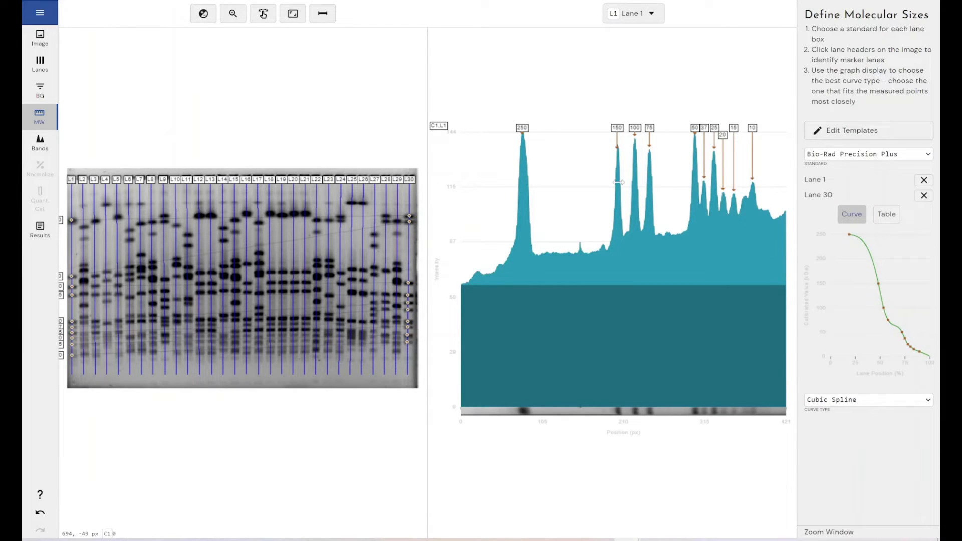
mouse_move(283, 136)
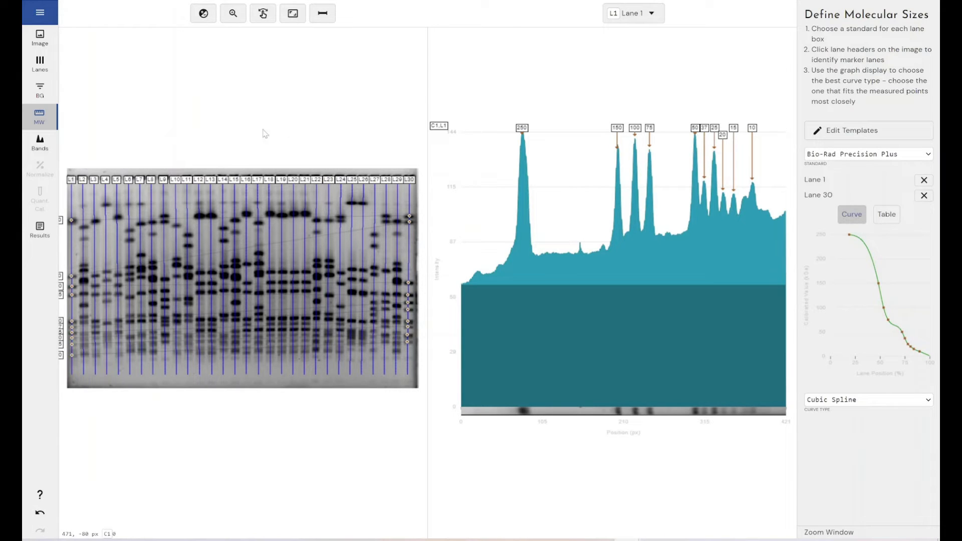
left_click(39, 144)
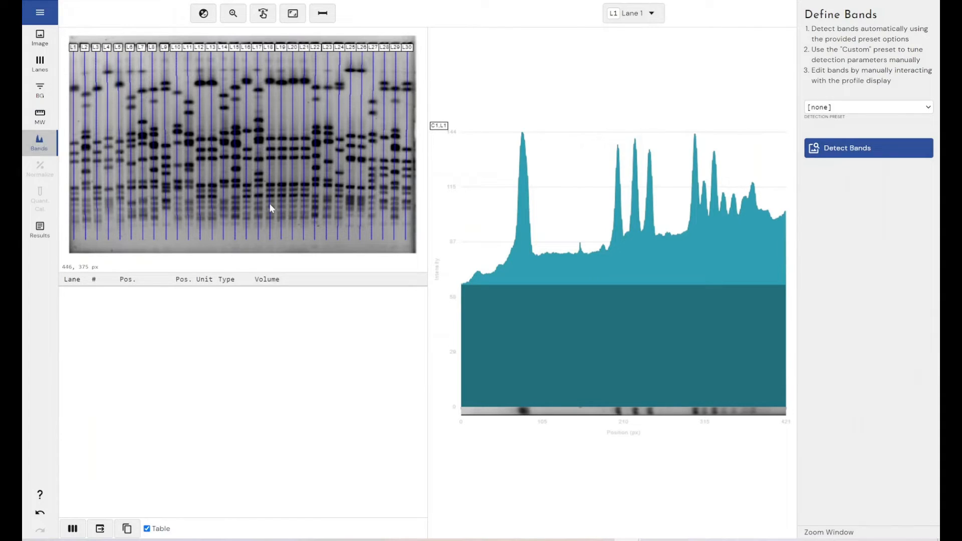
Detect bands with the Low Intensity preset, pass normalization and quantity calibration, and show results.
left_click(867, 107)
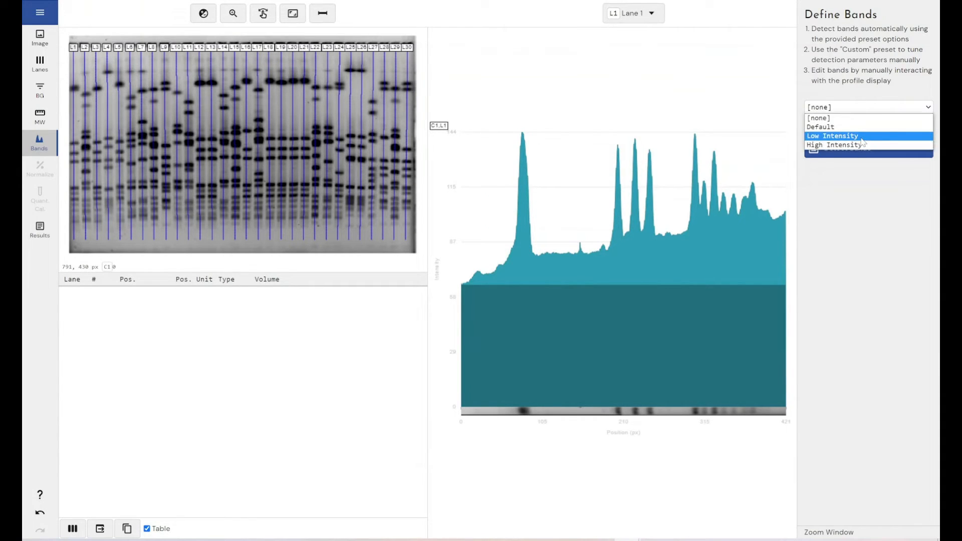
left_click(833, 135)
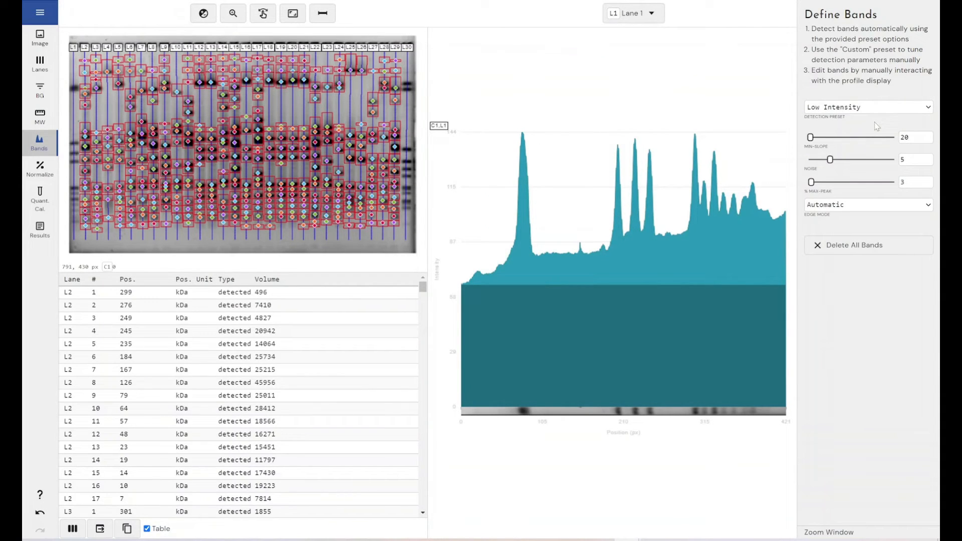
left_click(40, 170)
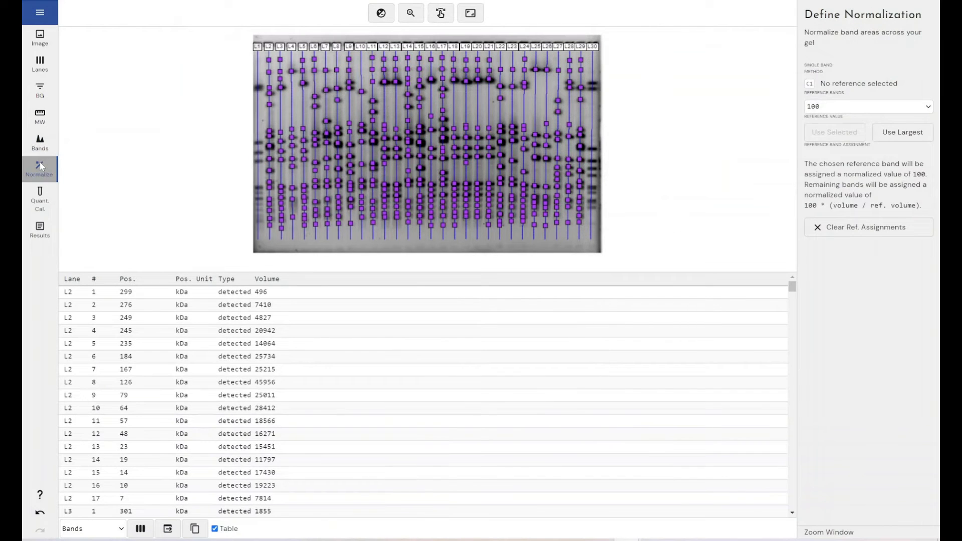
left_click(39, 199)
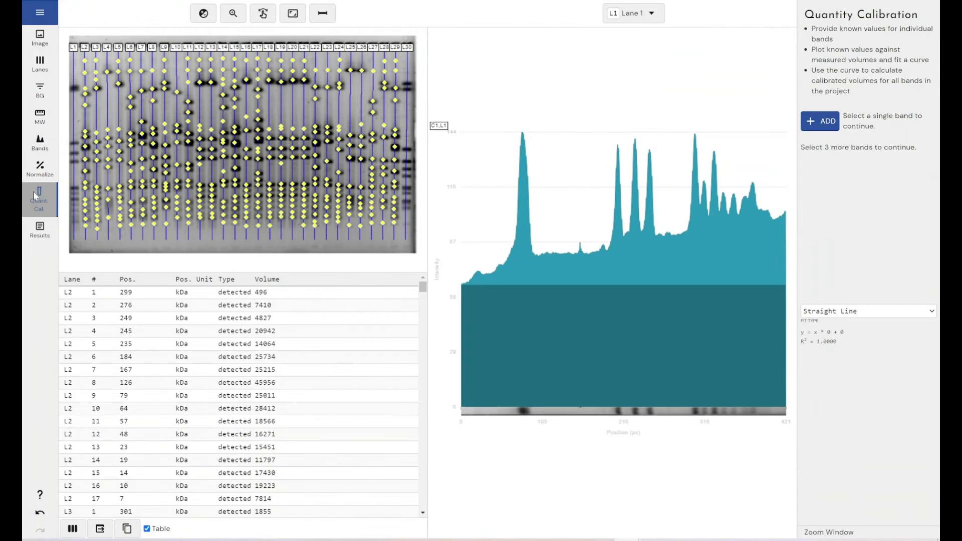
left_click(39, 230)
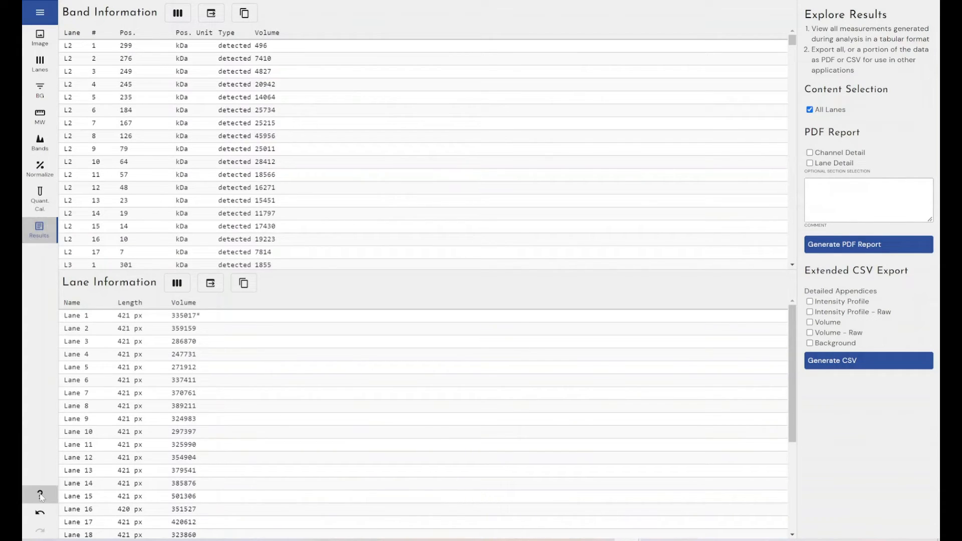
left_click(39, 200)
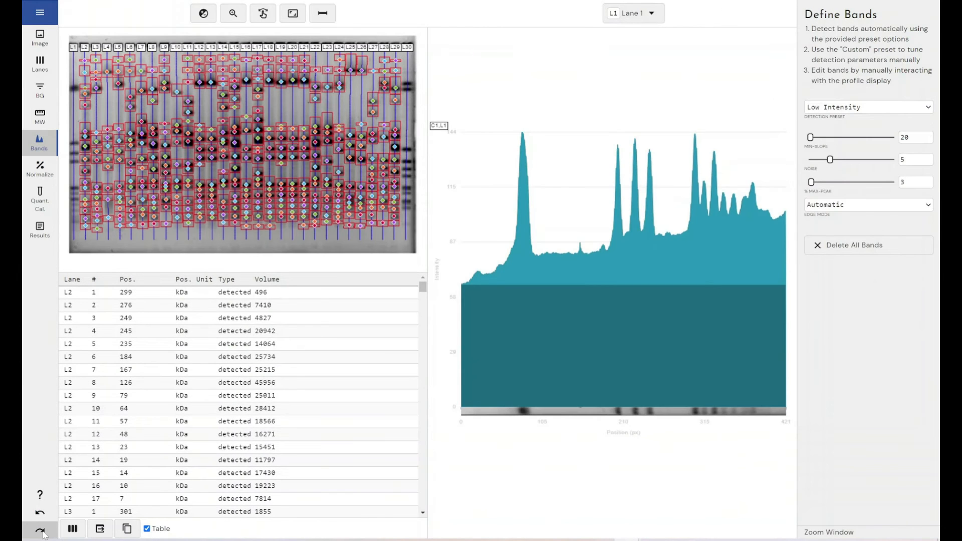
left_click(39, 198)
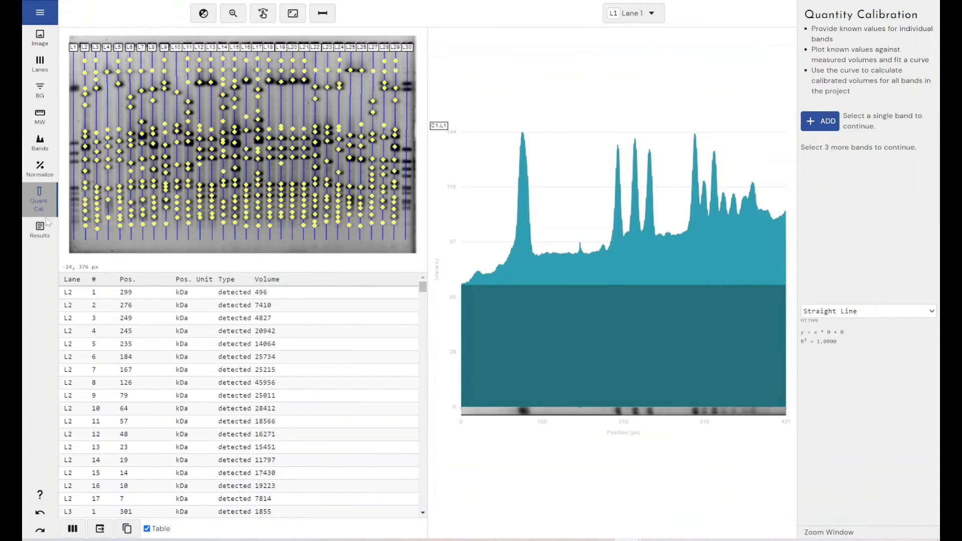
left_click(39, 230)
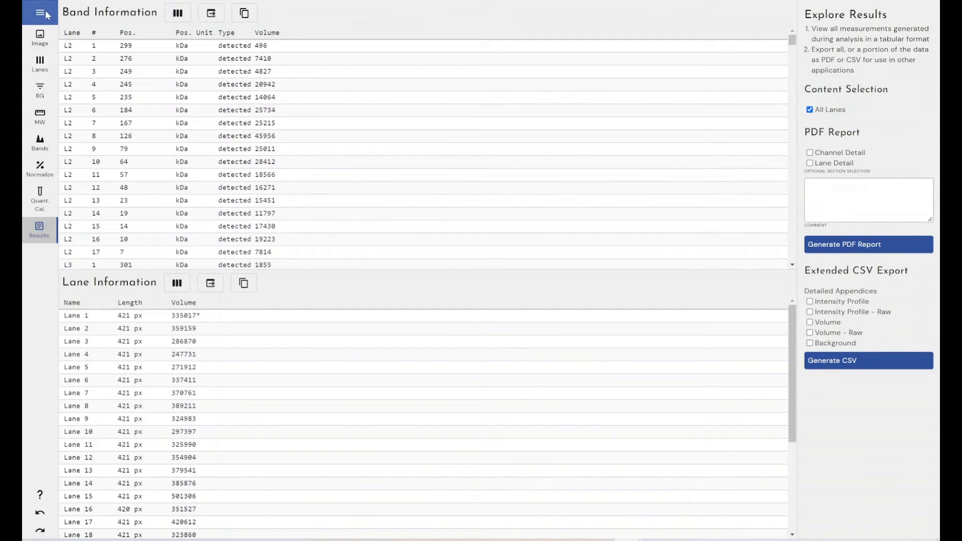
Start Save Protocol As from the main menu, pointed at the Demo folder.
left_click(39, 13)
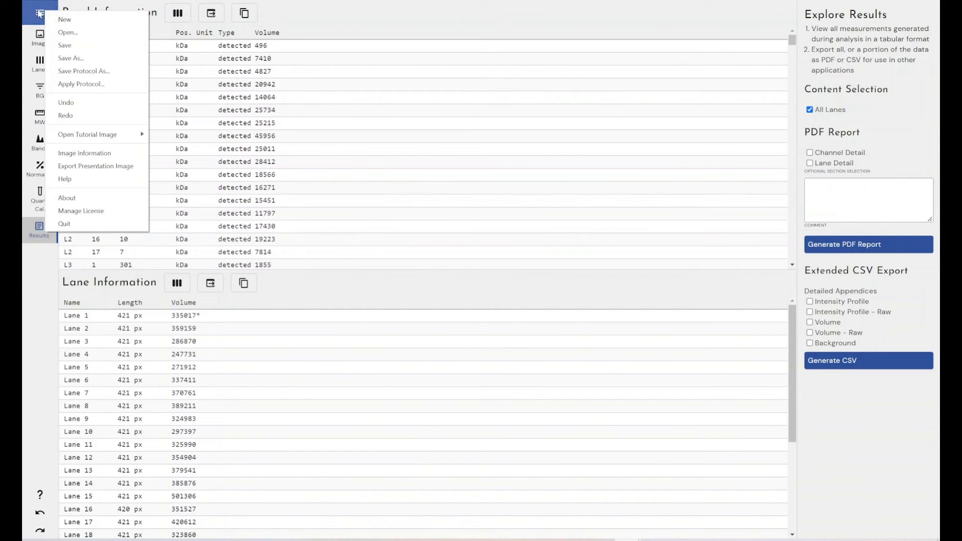
left_click(84, 70)
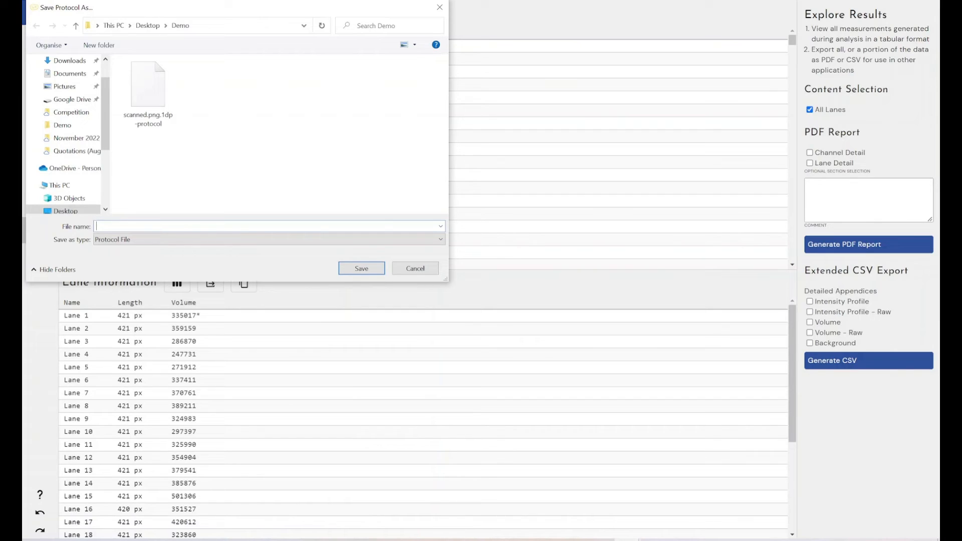
Name the protocol file 'demo1 protocol' and save it in the Demo folder.
type("demo1")
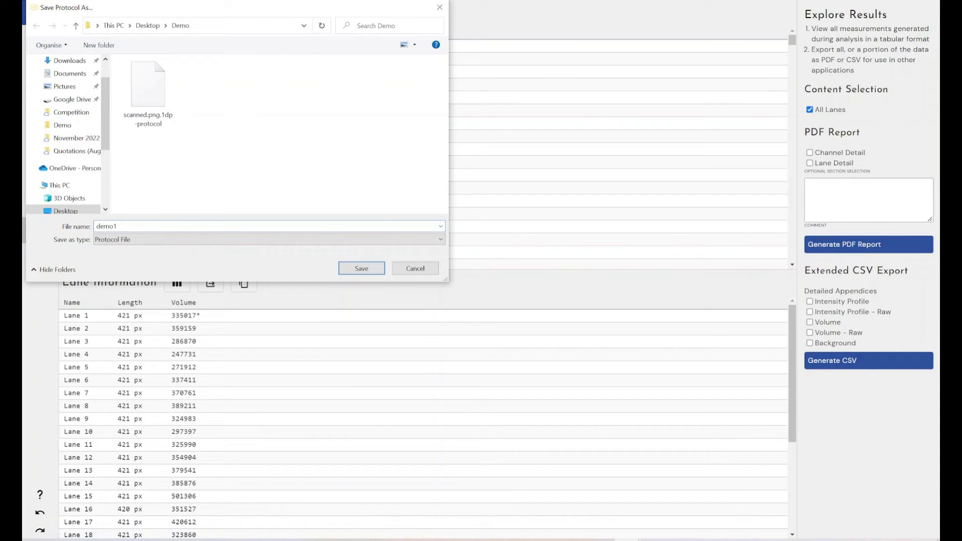
type("protoc")
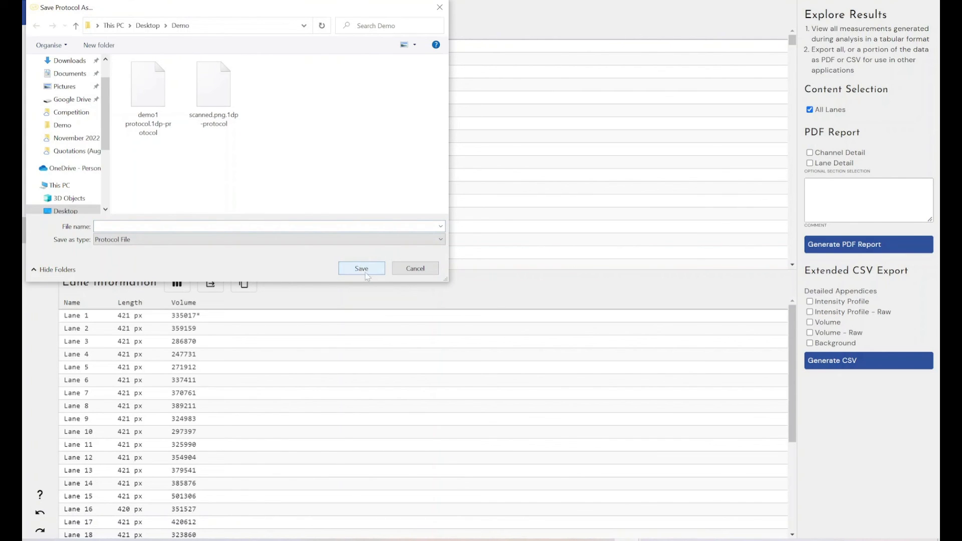
left_click(415, 269)
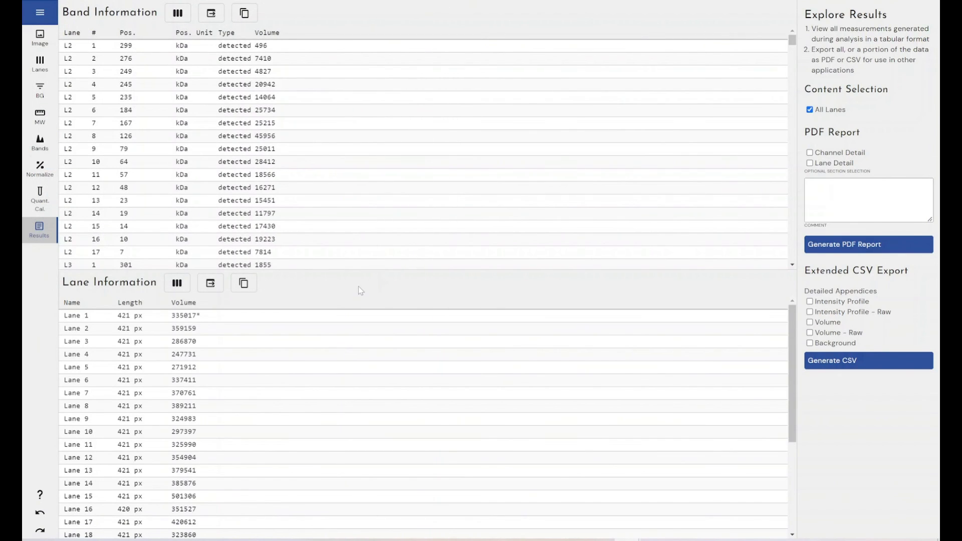